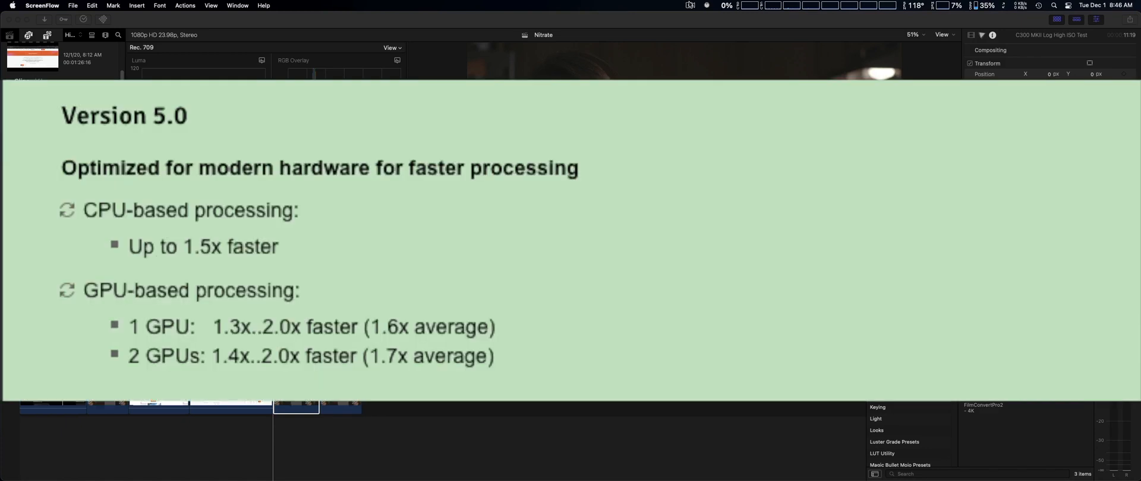
Dismiss the Version 5.0 slide to reach Neat Video's editor on the Nitrate clip
click(689, 5)
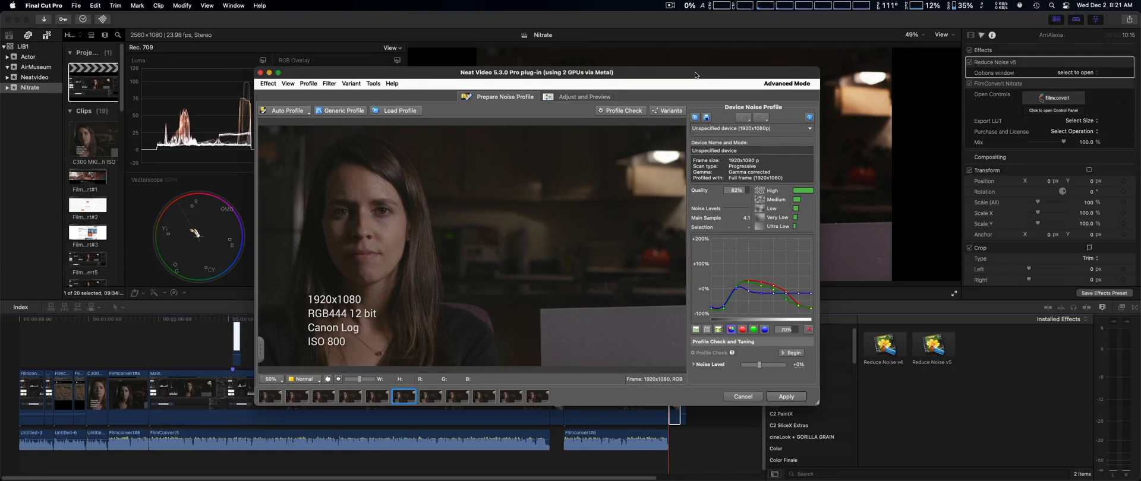
Show the Performance tab of Neat Video's Preferences, with the dialog moved slightly left
click(373, 82)
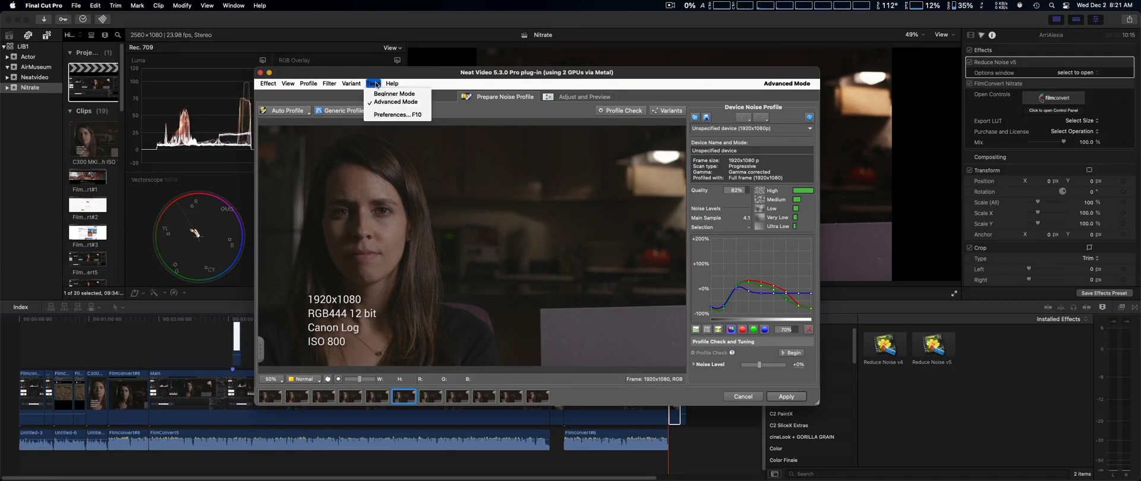
click(398, 115)
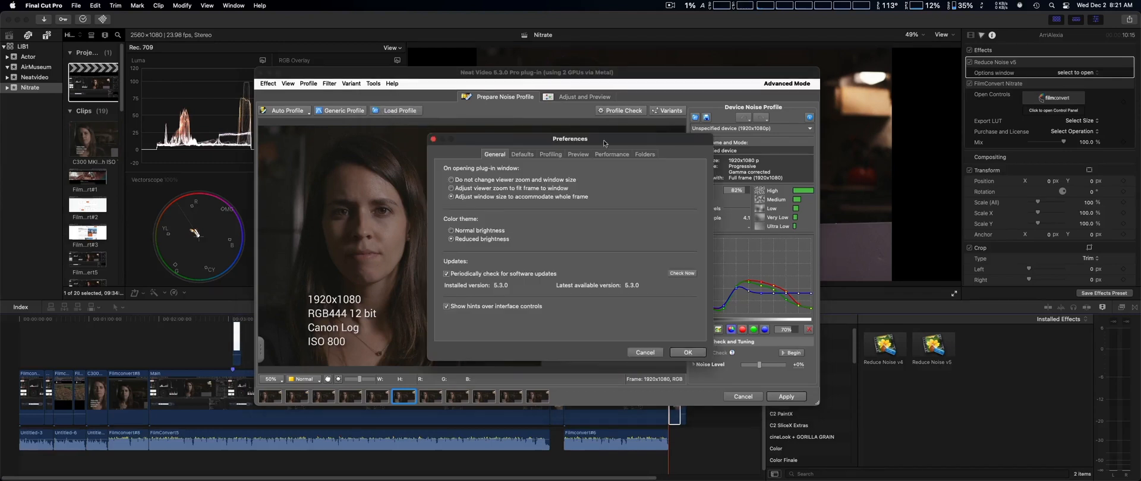
drag(604, 139, 595, 138)
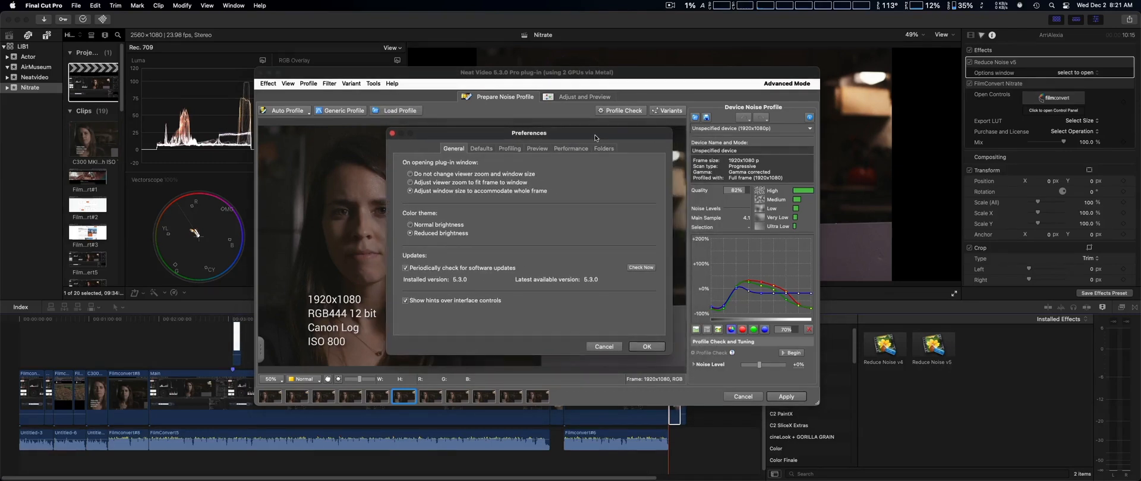
click(570, 149)
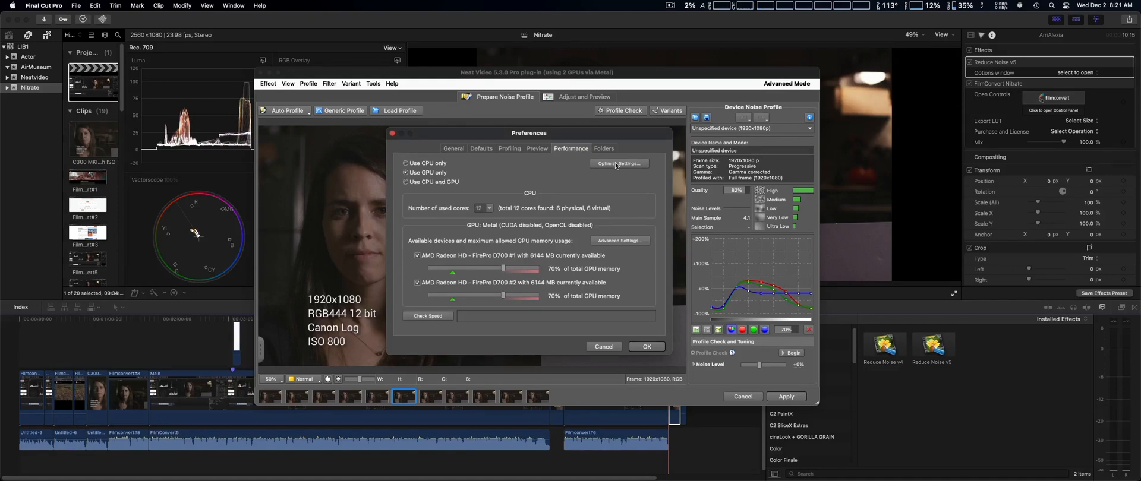
mouse_move(539, 138)
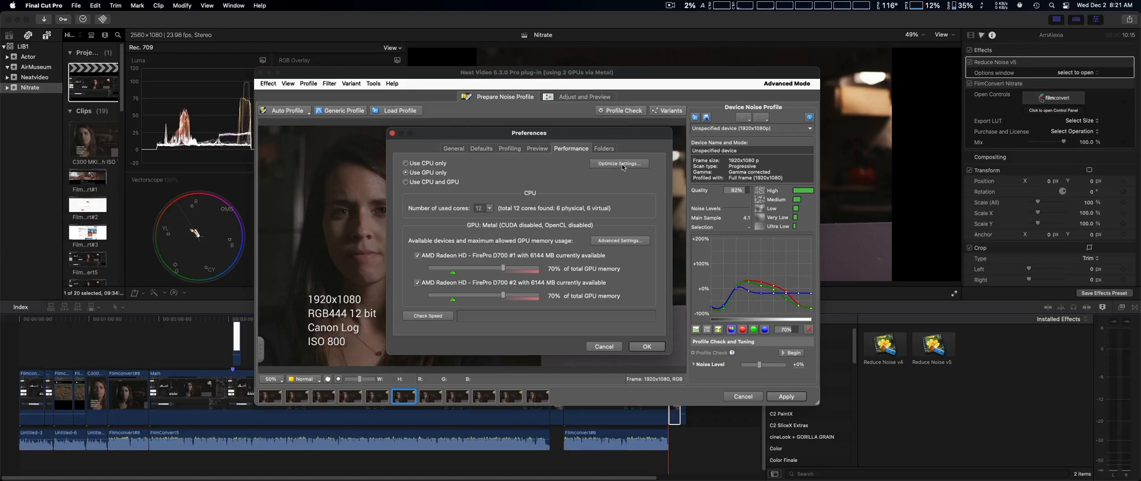
Launch Optimize Settings from the Performance tab to open the optimization test
click(618, 162)
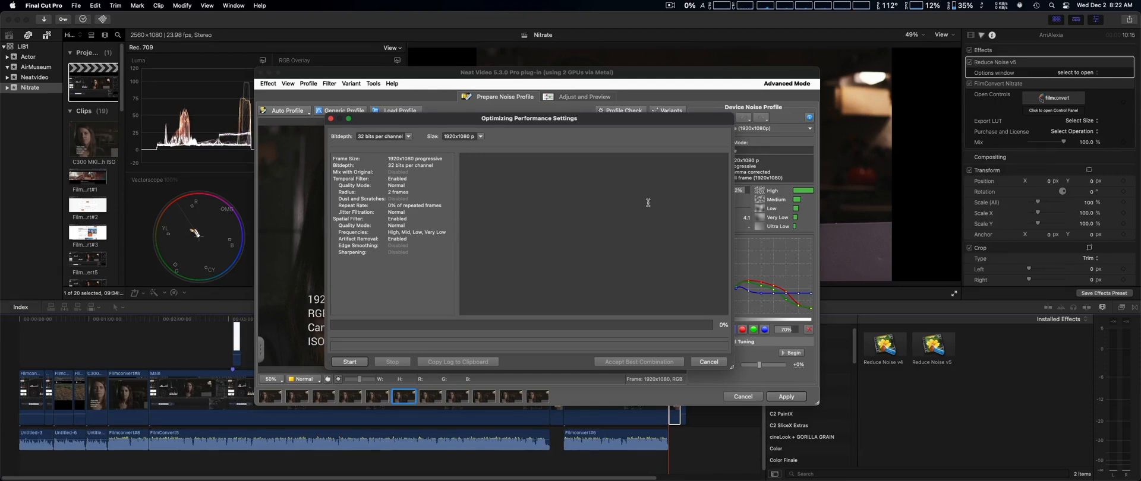
mouse_move(655, 123)
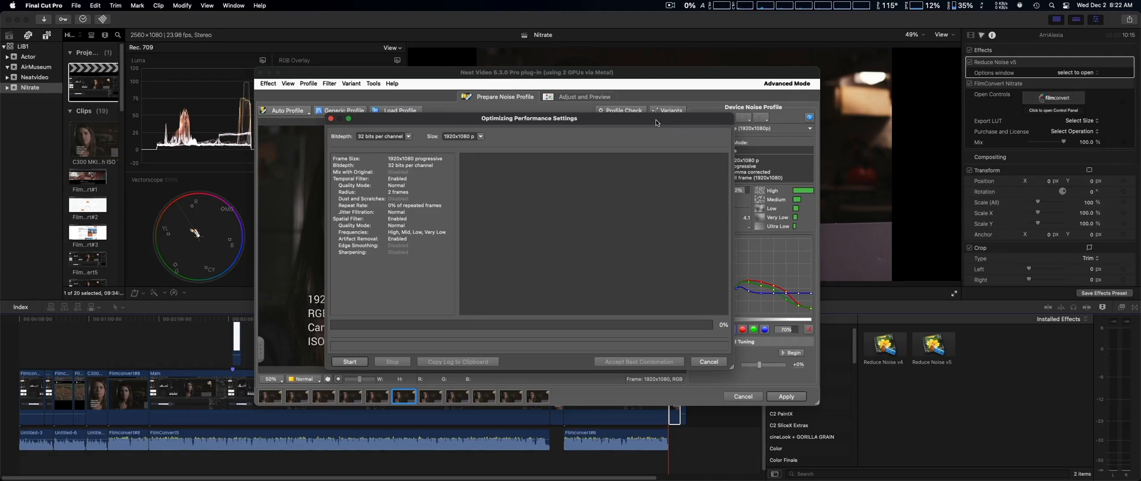
mouse_move(676, 209)
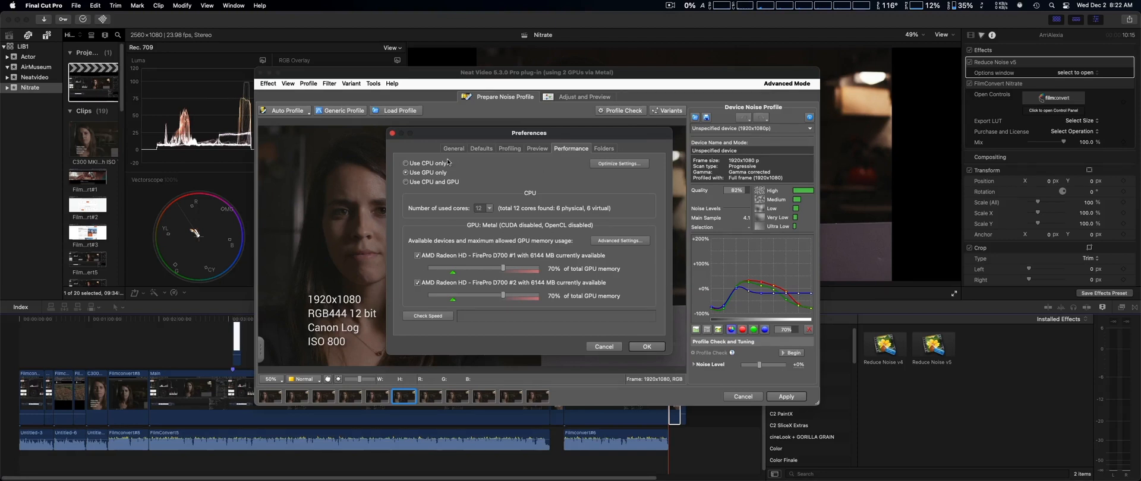
mouse_move(508, 179)
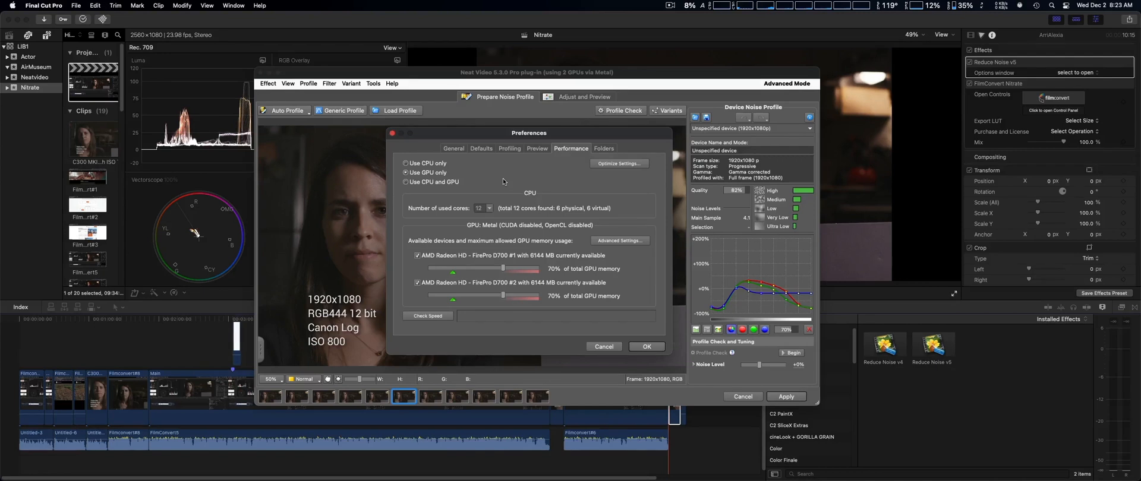
mouse_move(625, 242)
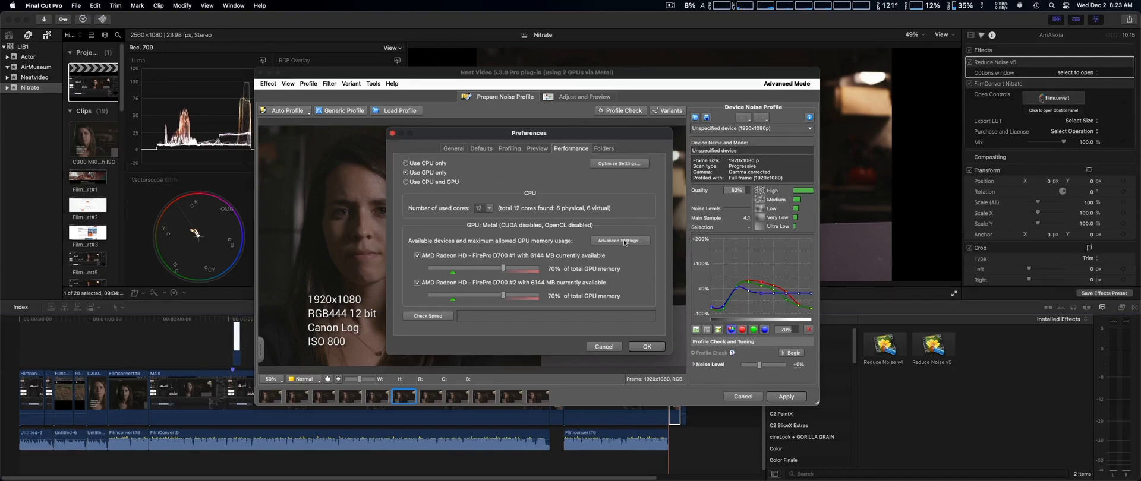
mouse_move(618, 240)
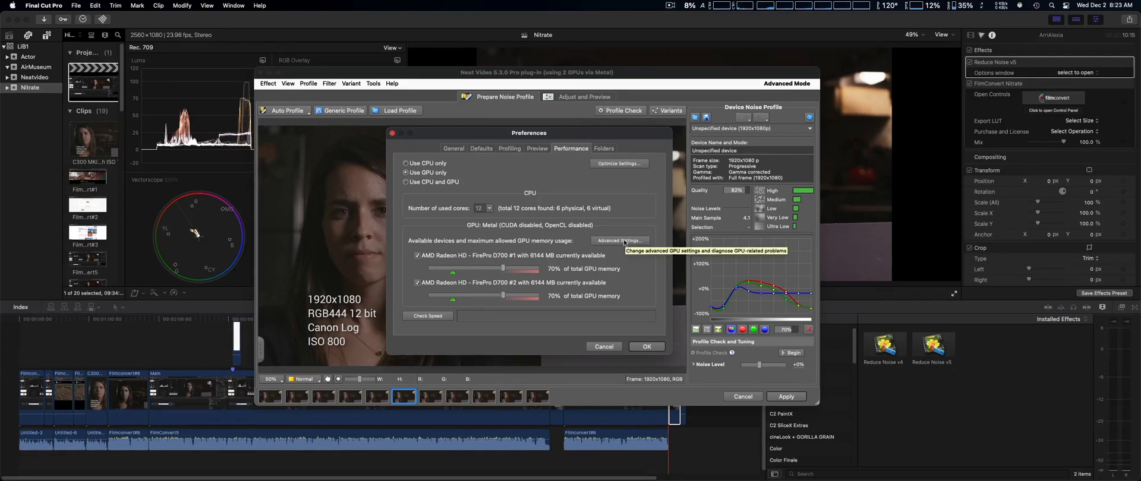
click(619, 241)
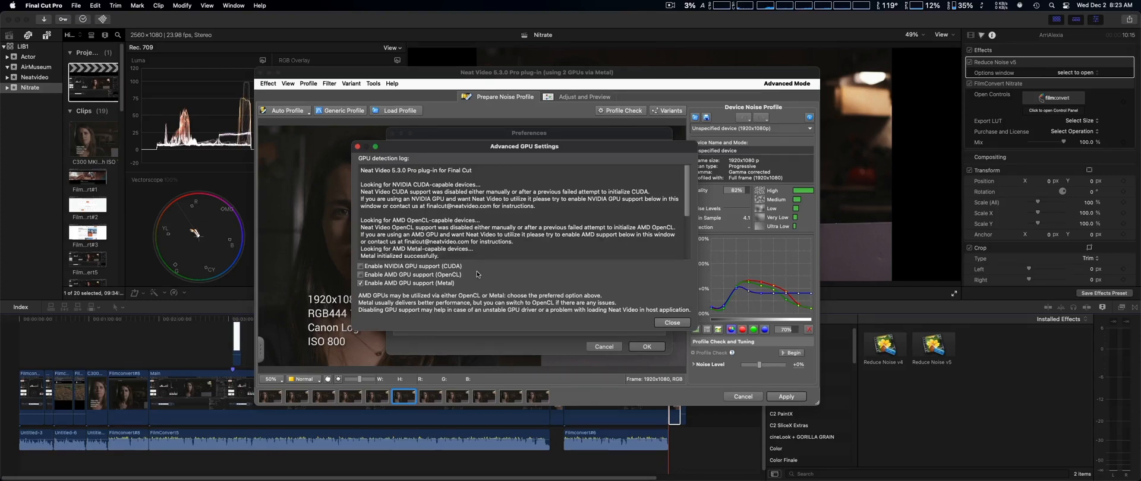
mouse_move(499, 269)
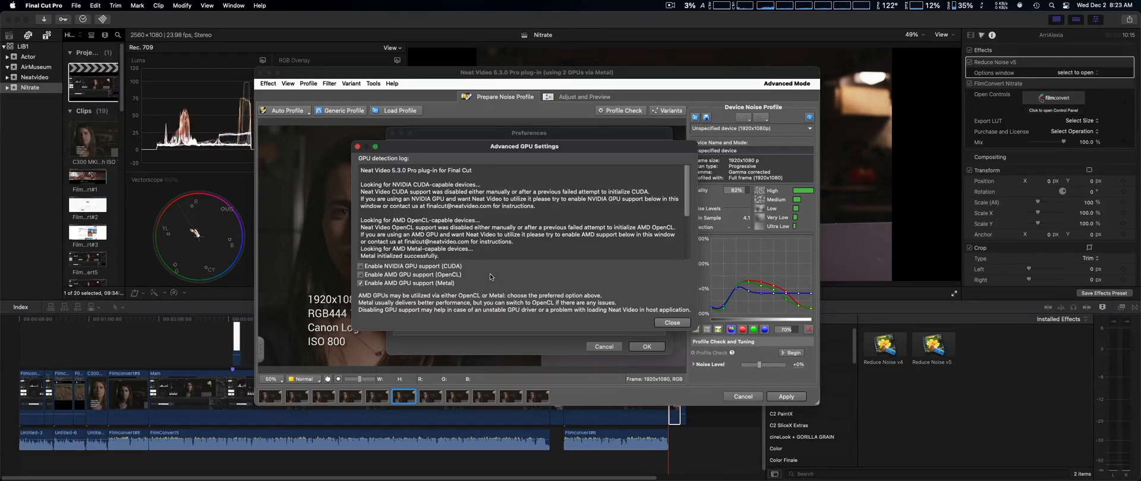
mouse_move(490, 281)
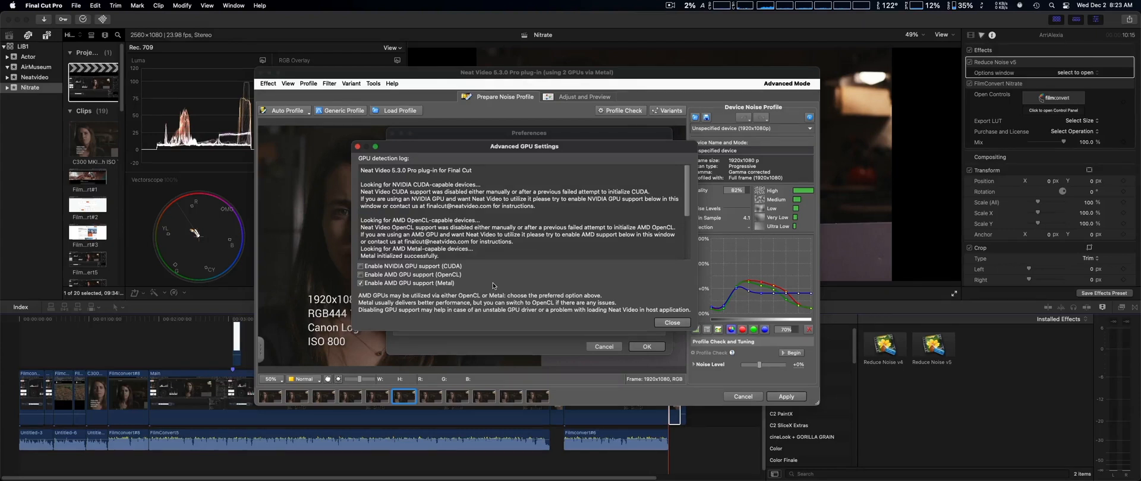
mouse_move(475, 278)
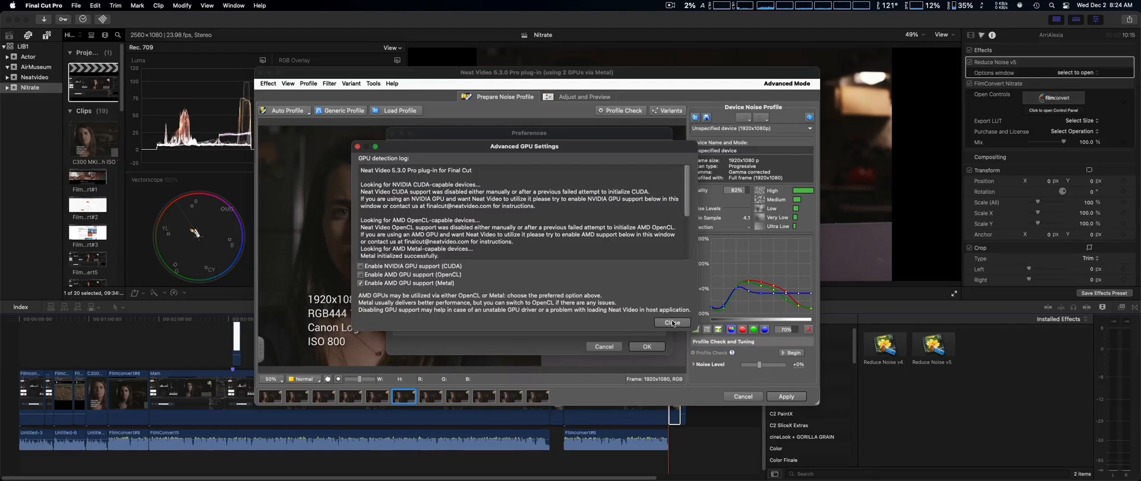
click(668, 323)
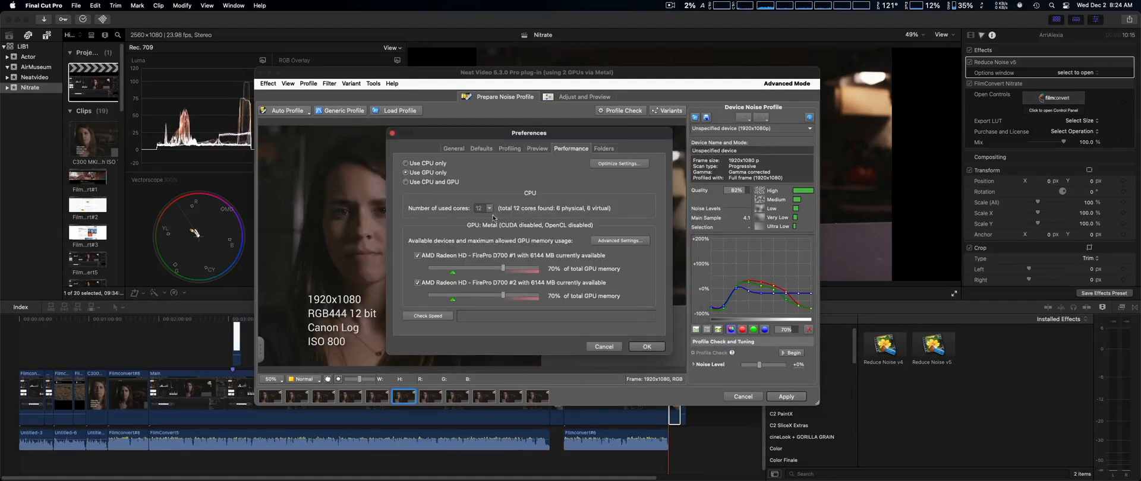
mouse_move(498, 173)
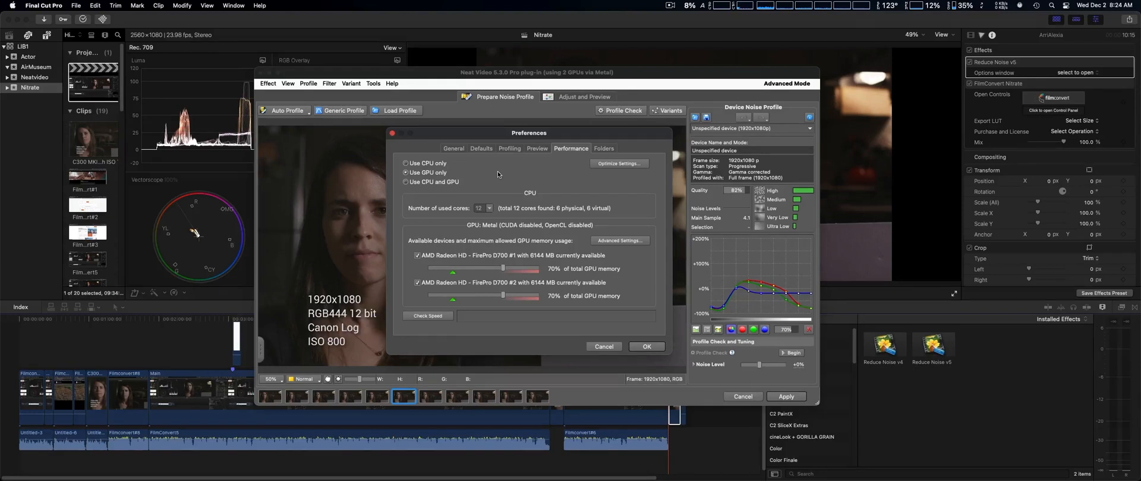
mouse_move(527, 172)
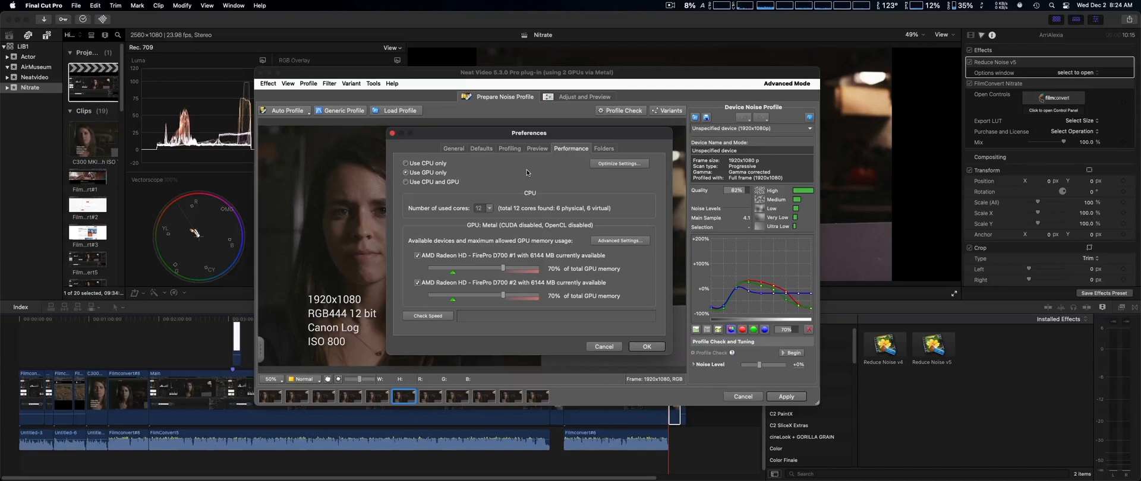
mouse_move(626, 136)
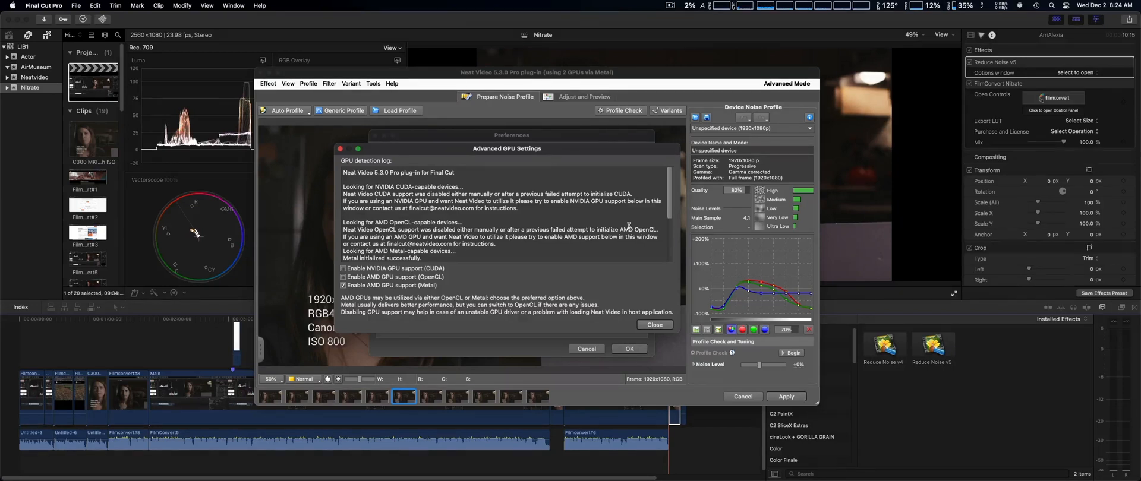
mouse_move(449, 272)
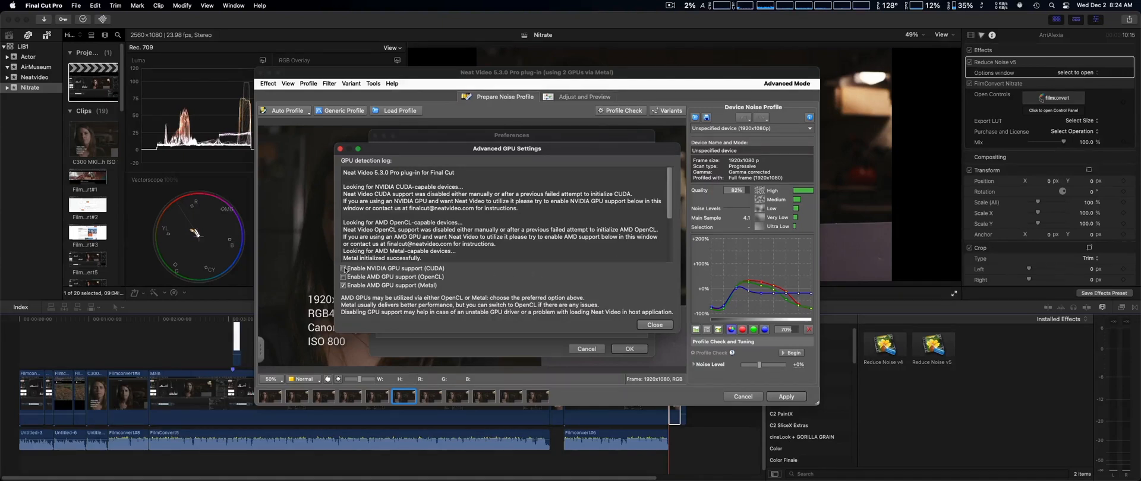
click(343, 268)
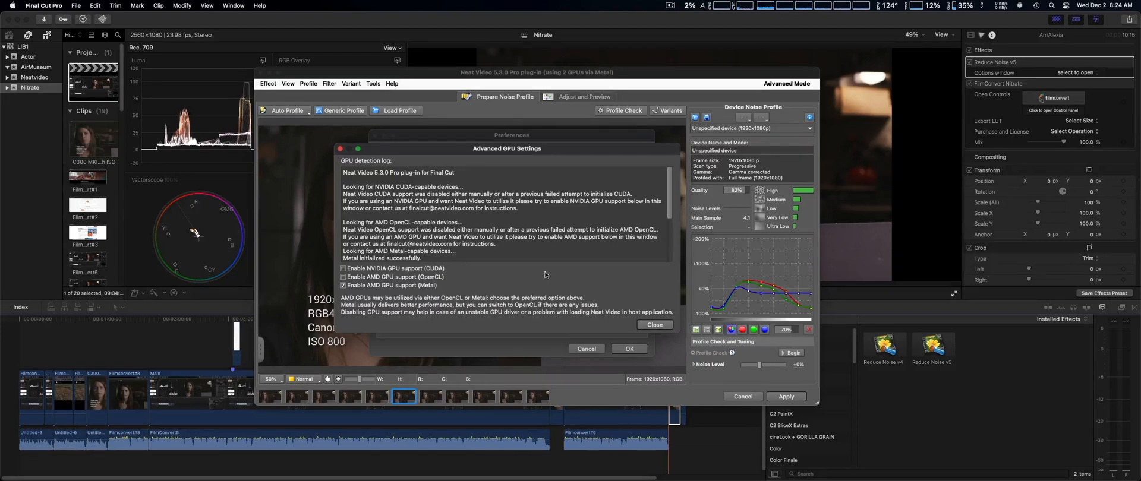
mouse_move(553, 276)
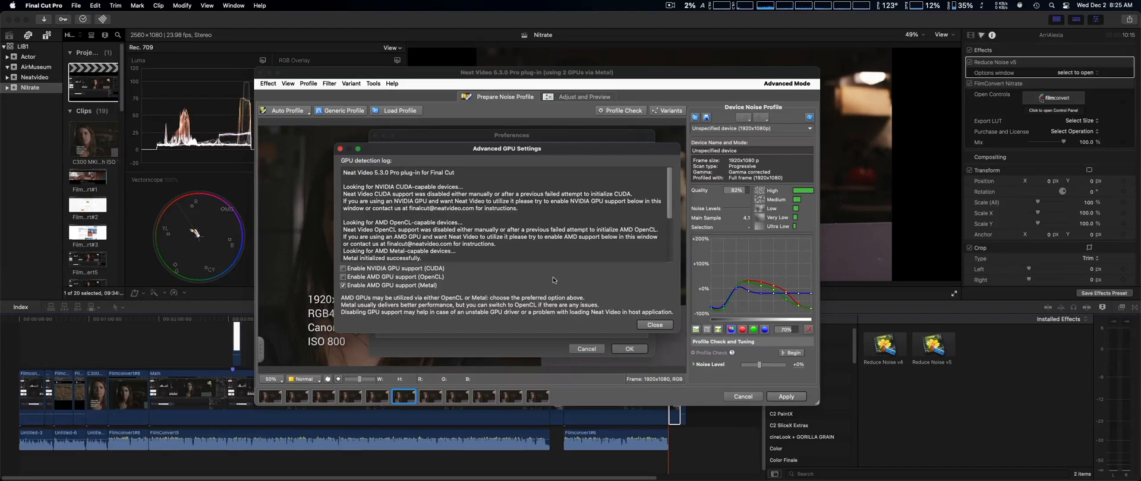
mouse_move(528, 283)
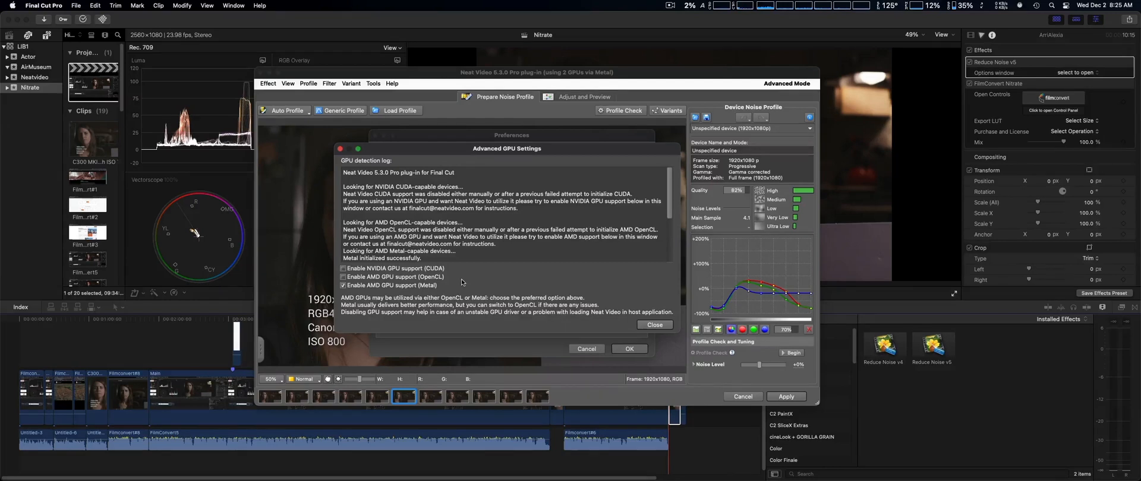
mouse_move(408, 296)
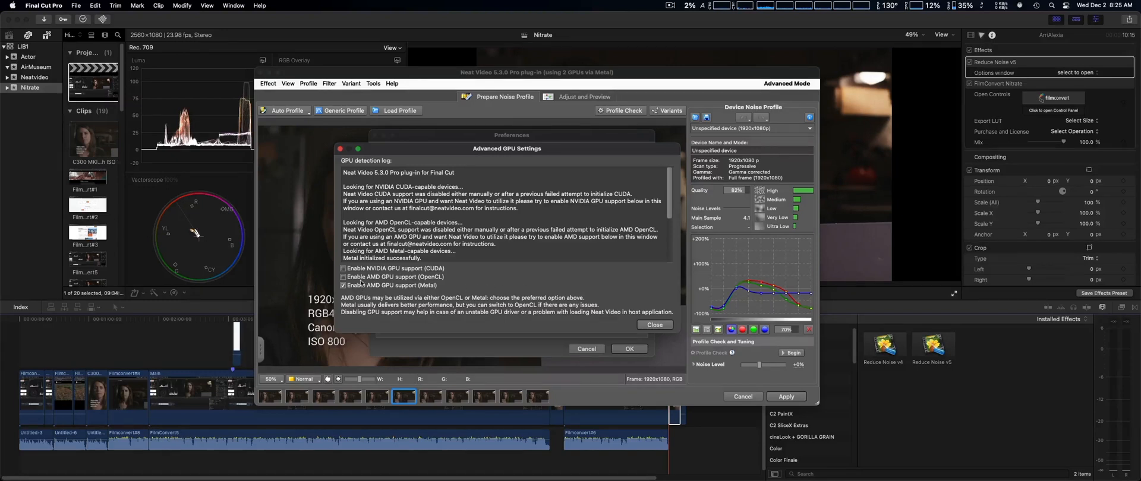
mouse_move(524, 276)
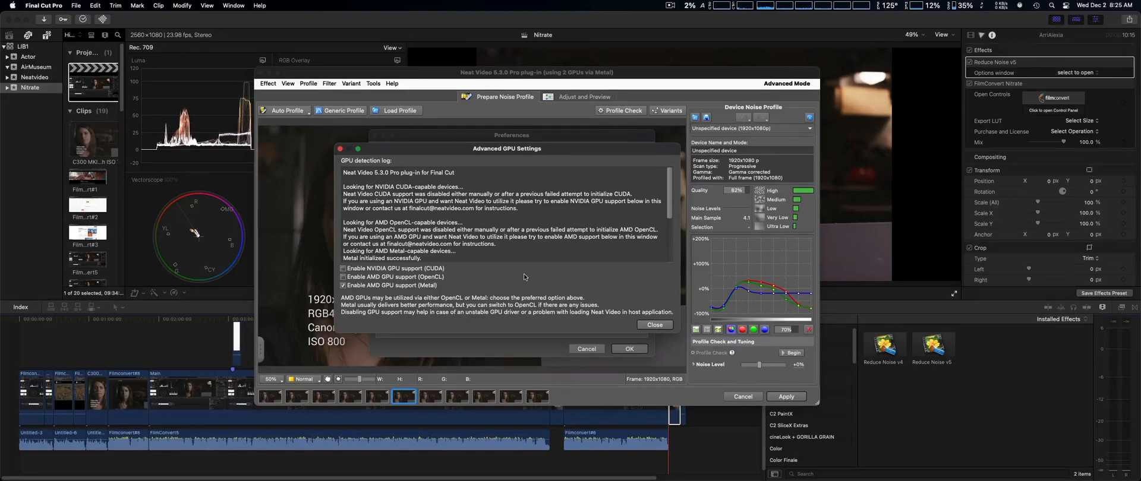
mouse_move(527, 279)
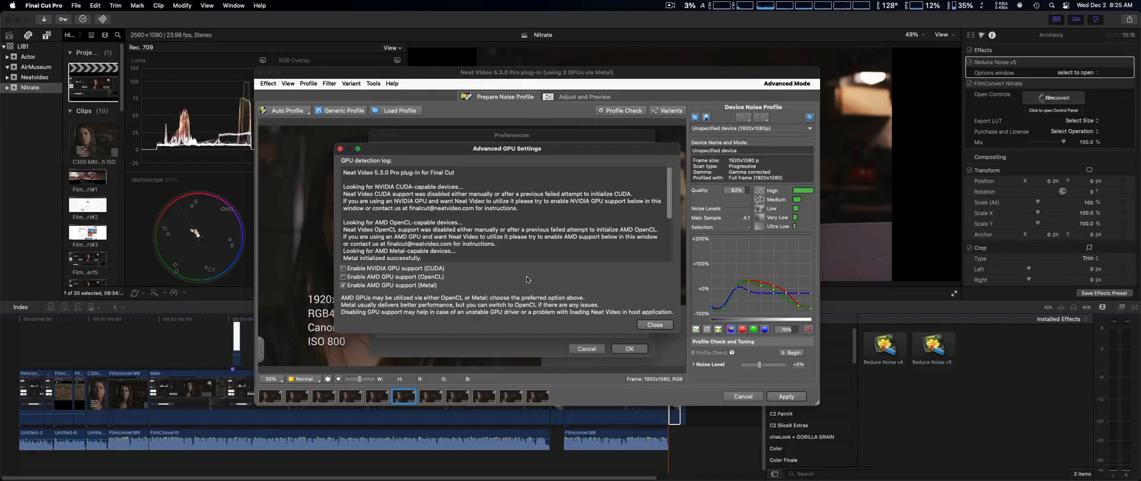
mouse_move(641, 287)
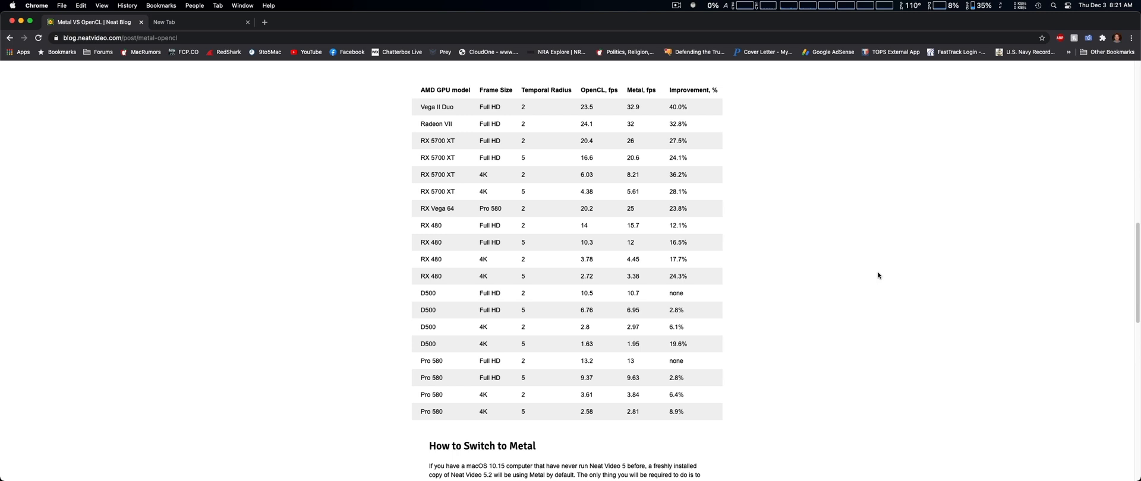
mouse_move(881, 176)
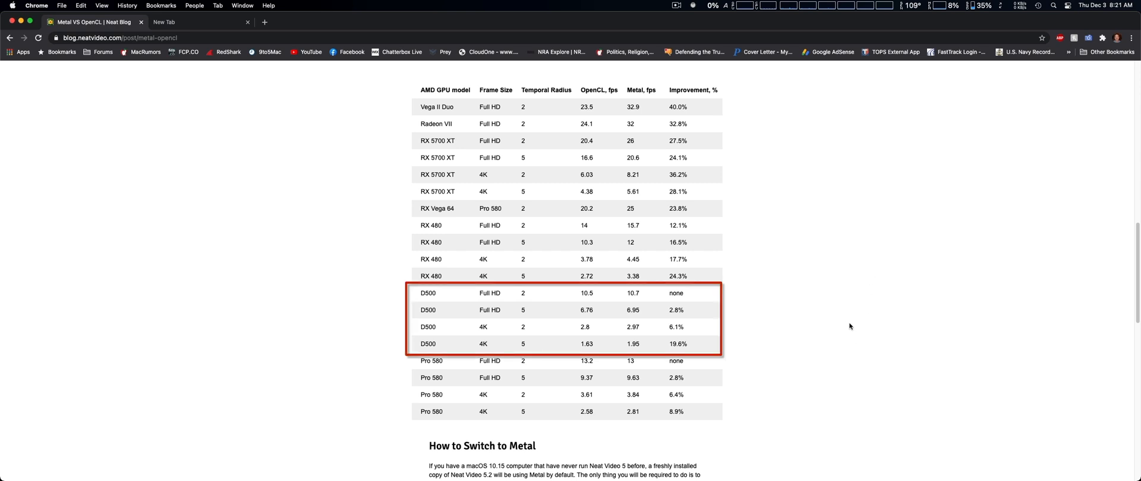
mouse_move(776, 320)
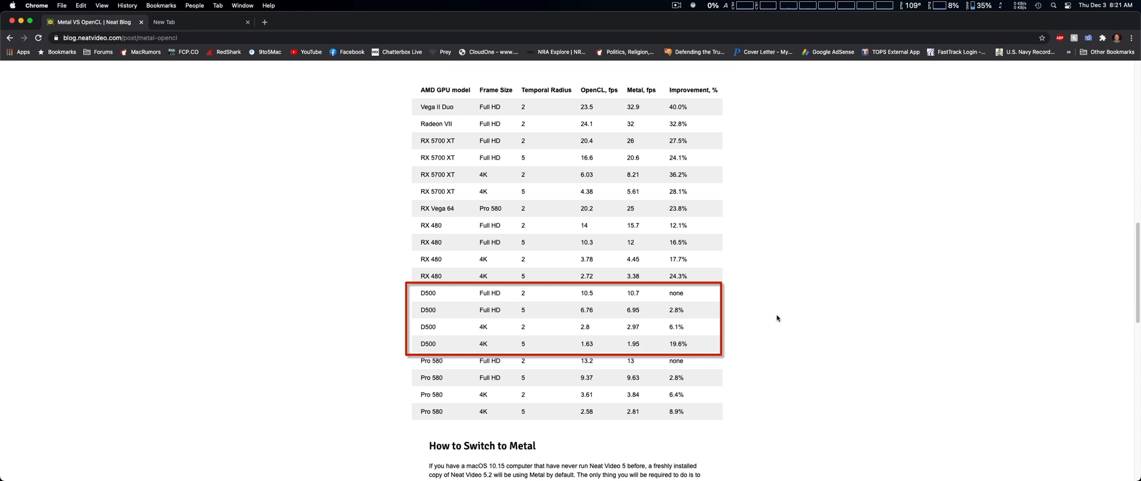
mouse_move(755, 319)
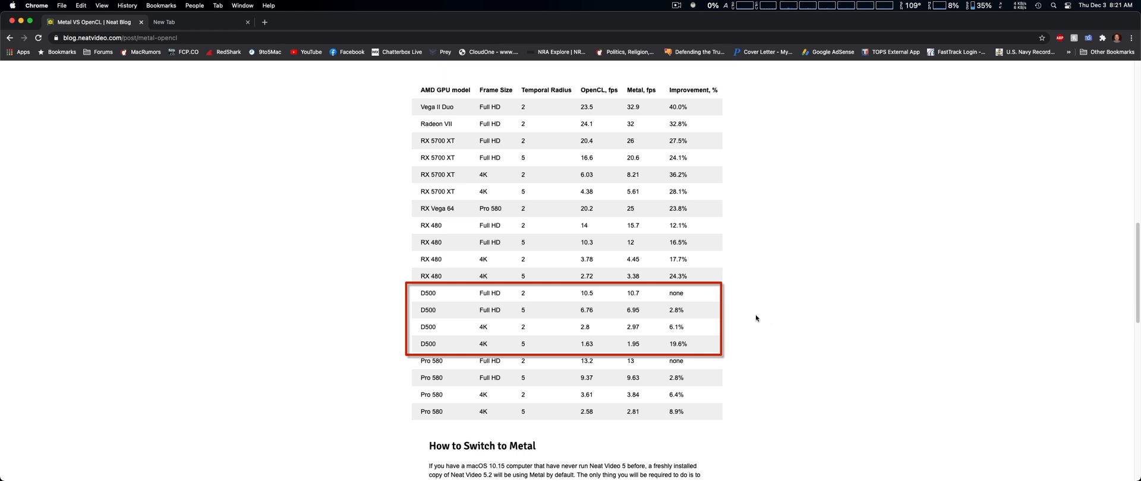
mouse_move(791, 327)
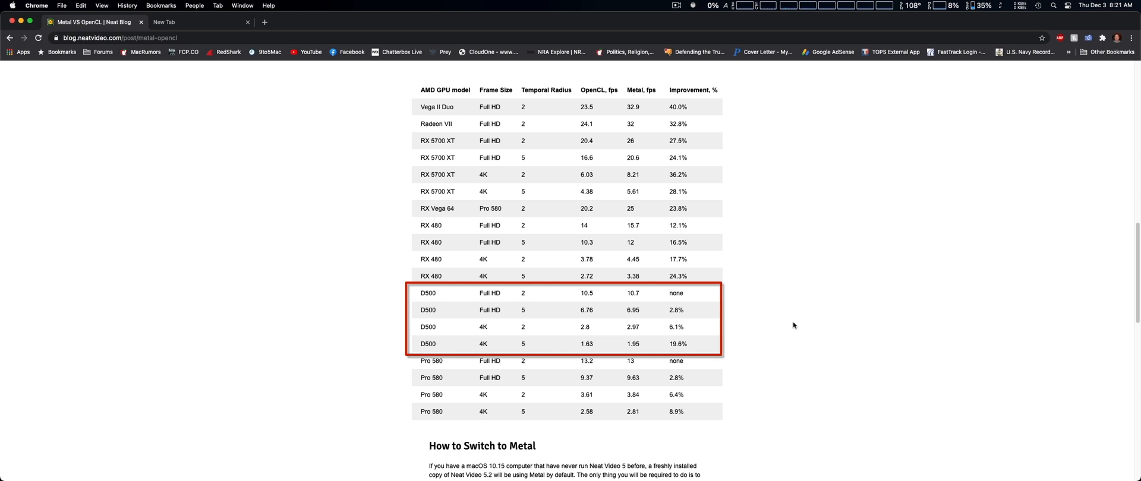
mouse_move(715, 313)
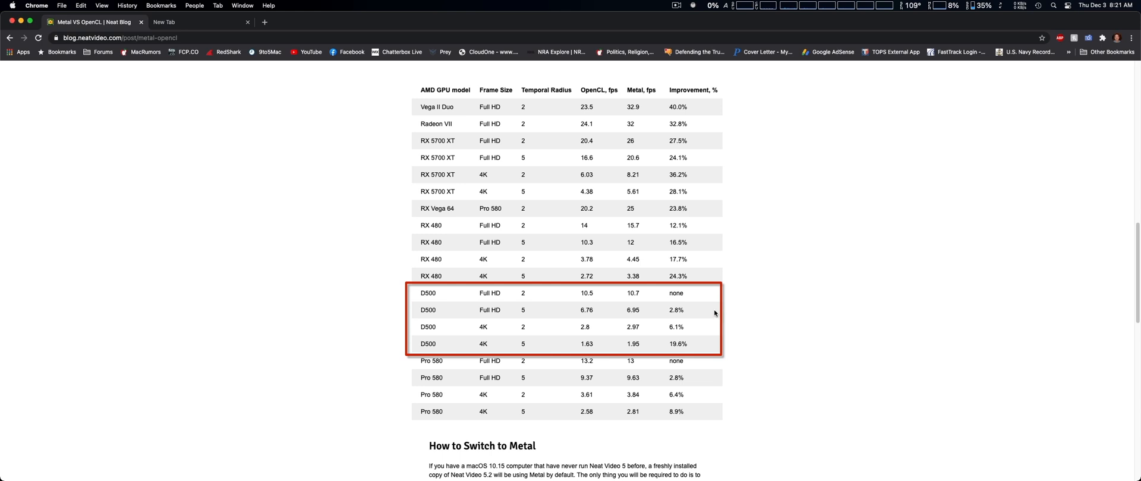
mouse_move(798, 318)
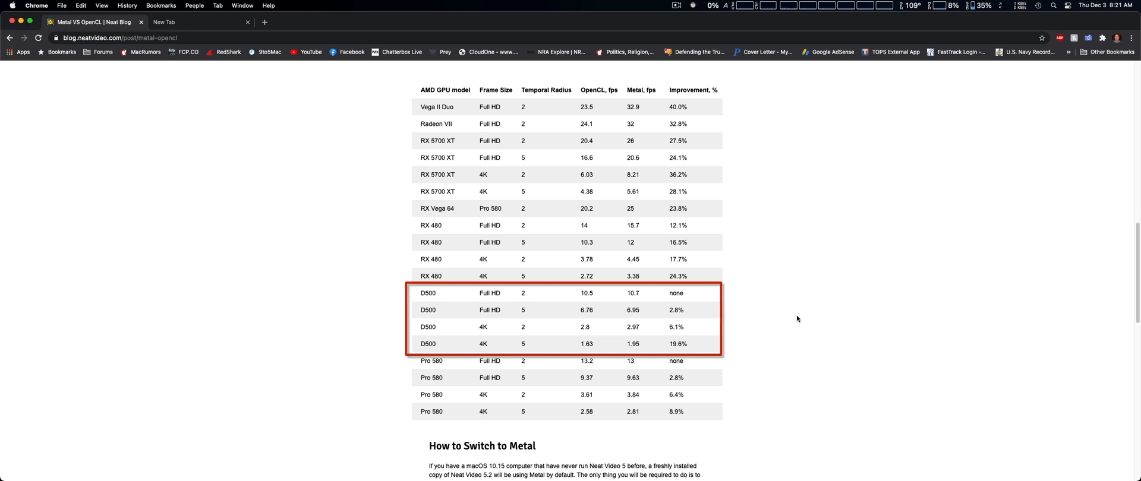
mouse_move(786, 326)
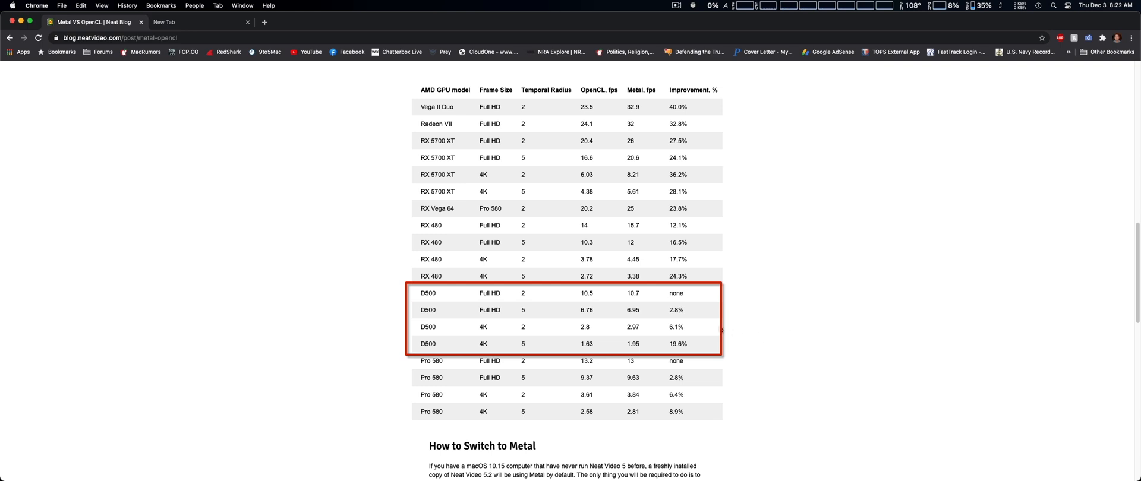
mouse_move(713, 350)
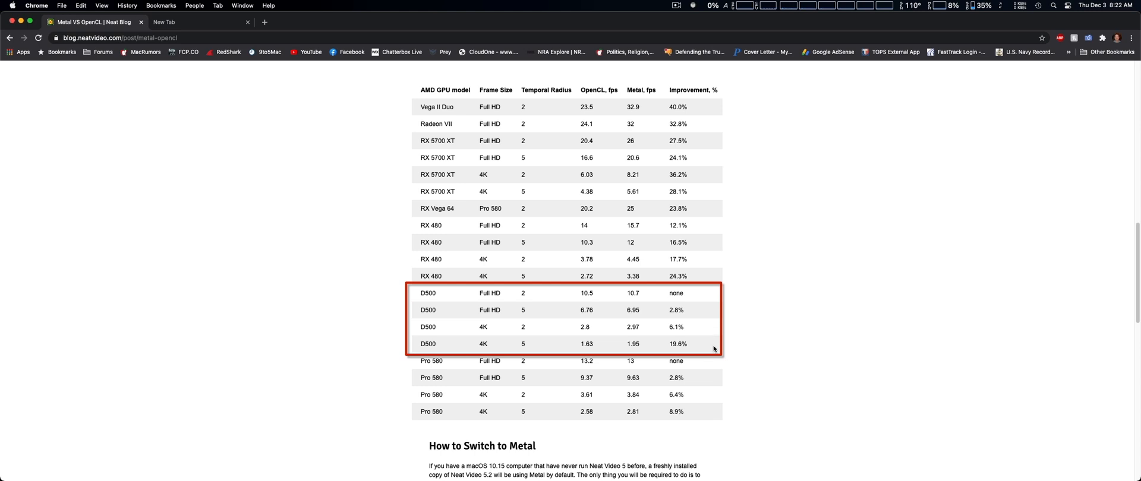
mouse_move(800, 341)
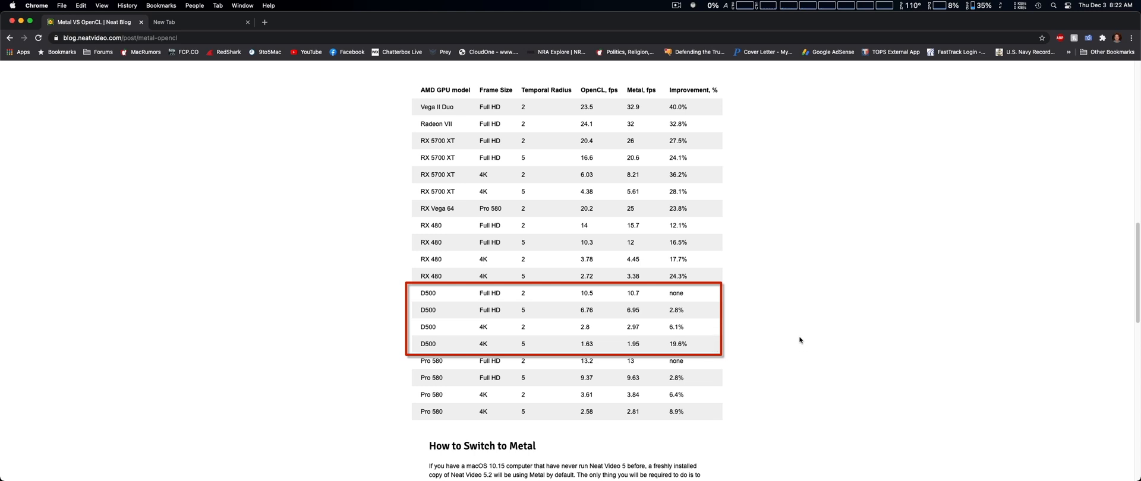
mouse_move(798, 352)
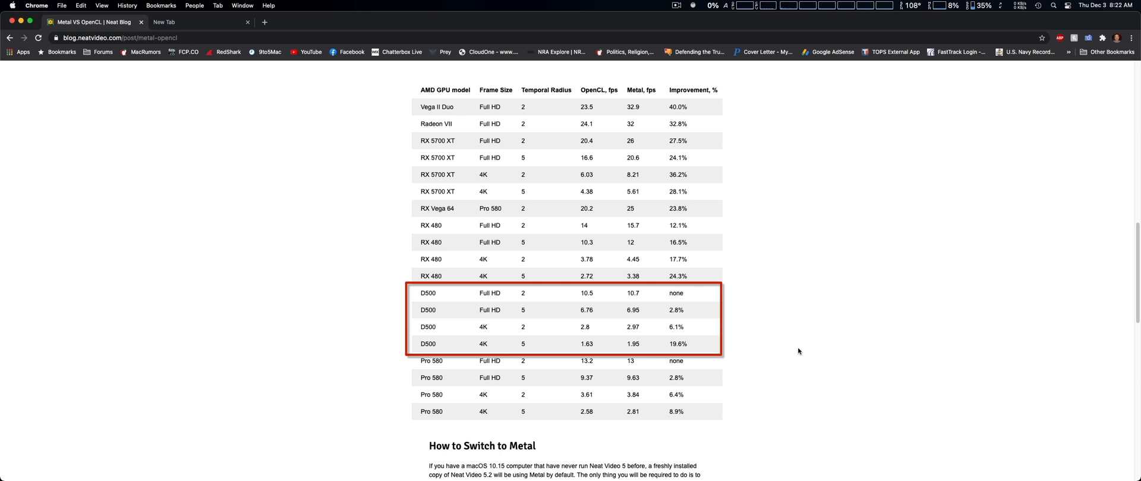